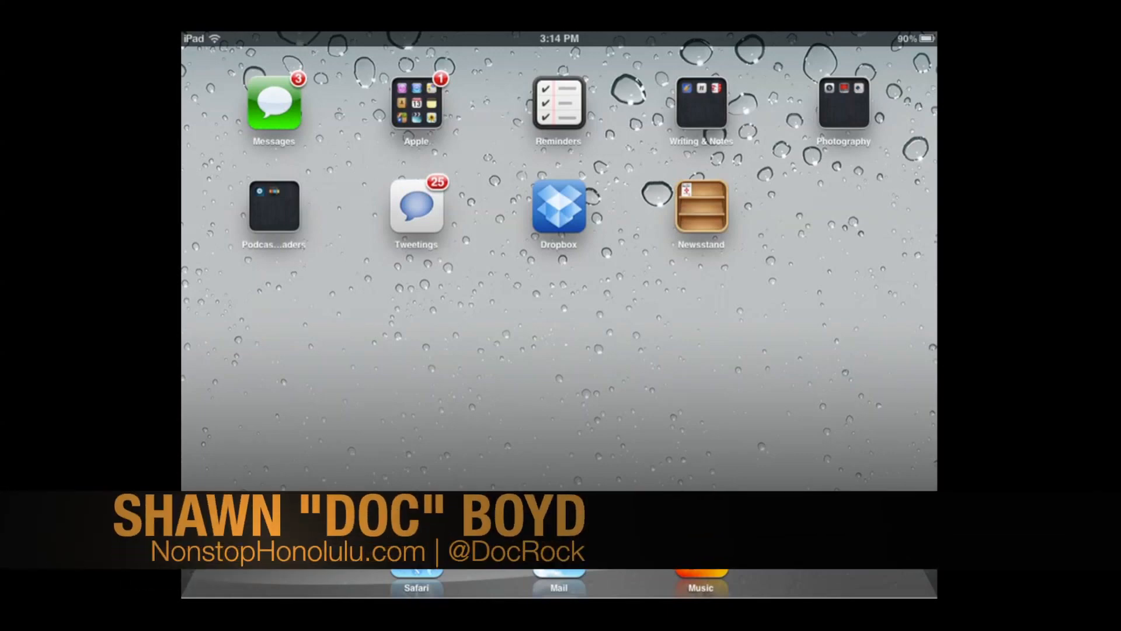
- Open Photos on the iPad and scroll through the many Photo Stream pictures
click(416, 104)
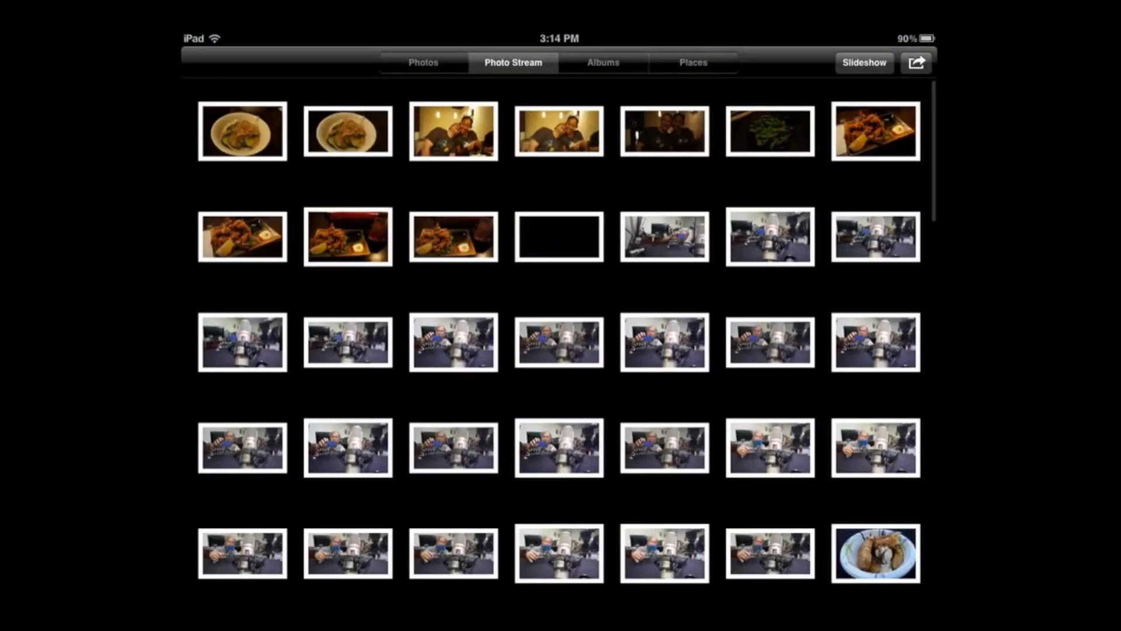
scroll(down, 3)
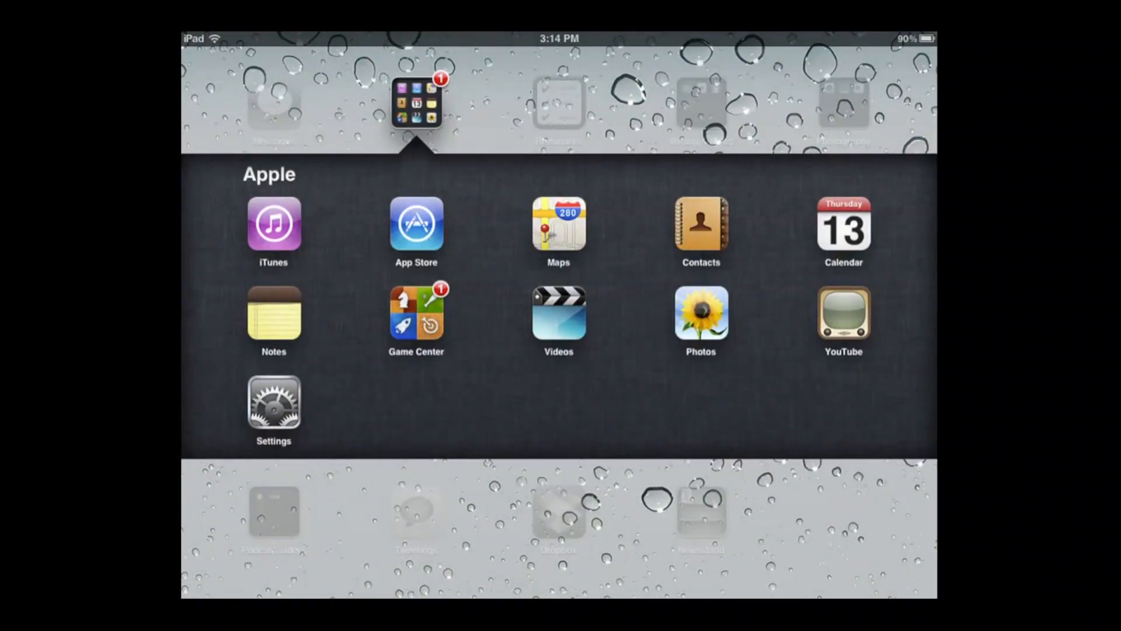
- Switch Photo Stream off in iPad Settings and confirm deleting its photos
click(274, 403)
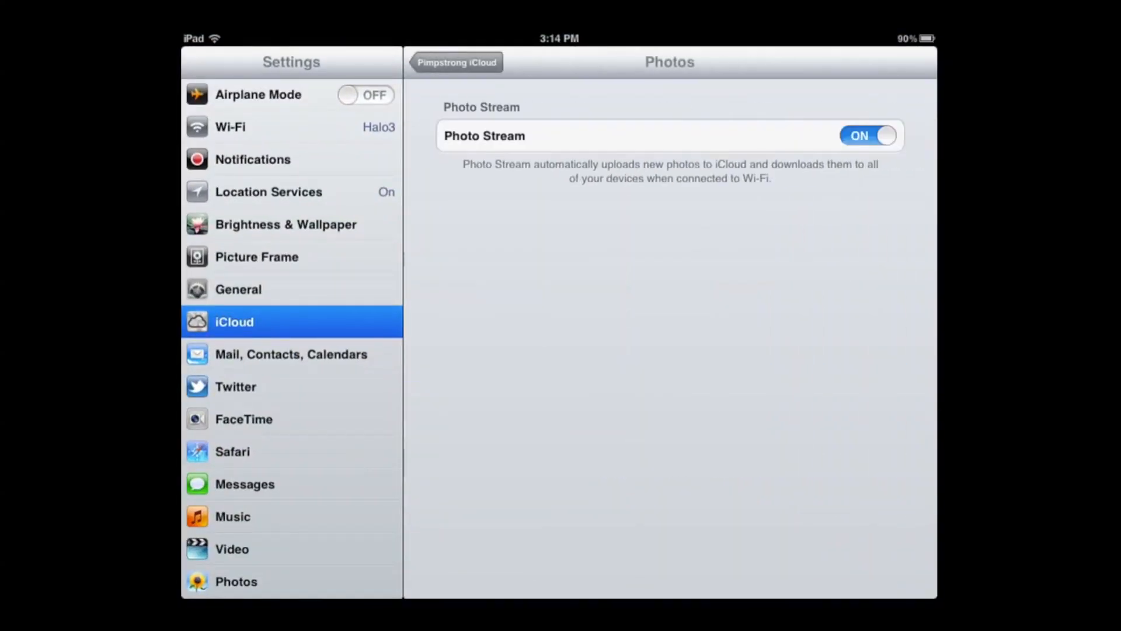
click(866, 135)
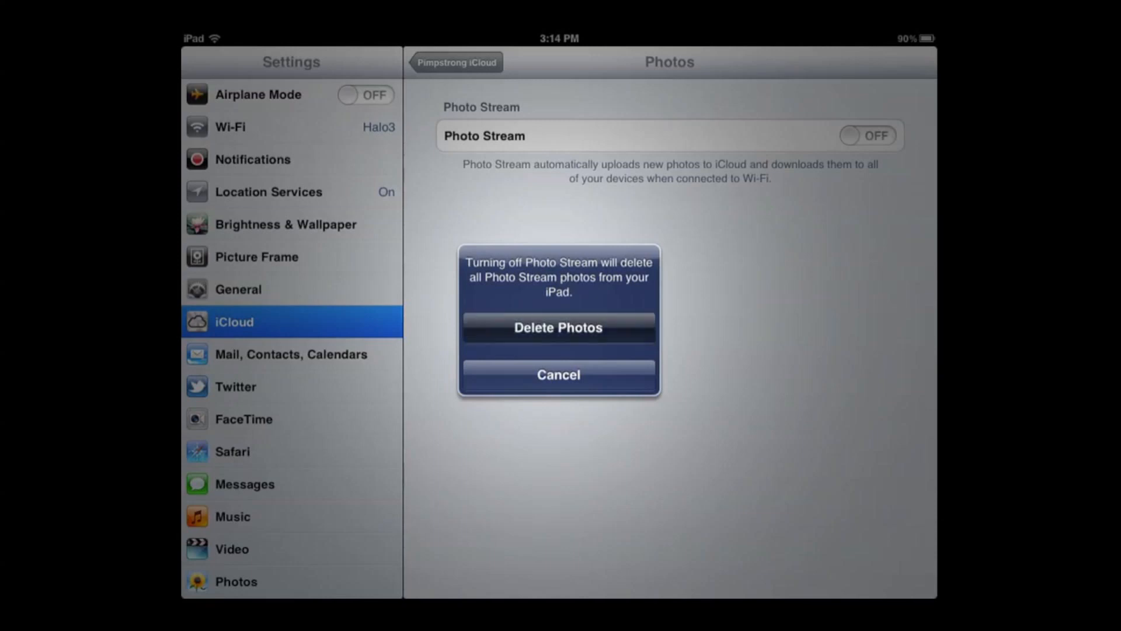
click(559, 373)
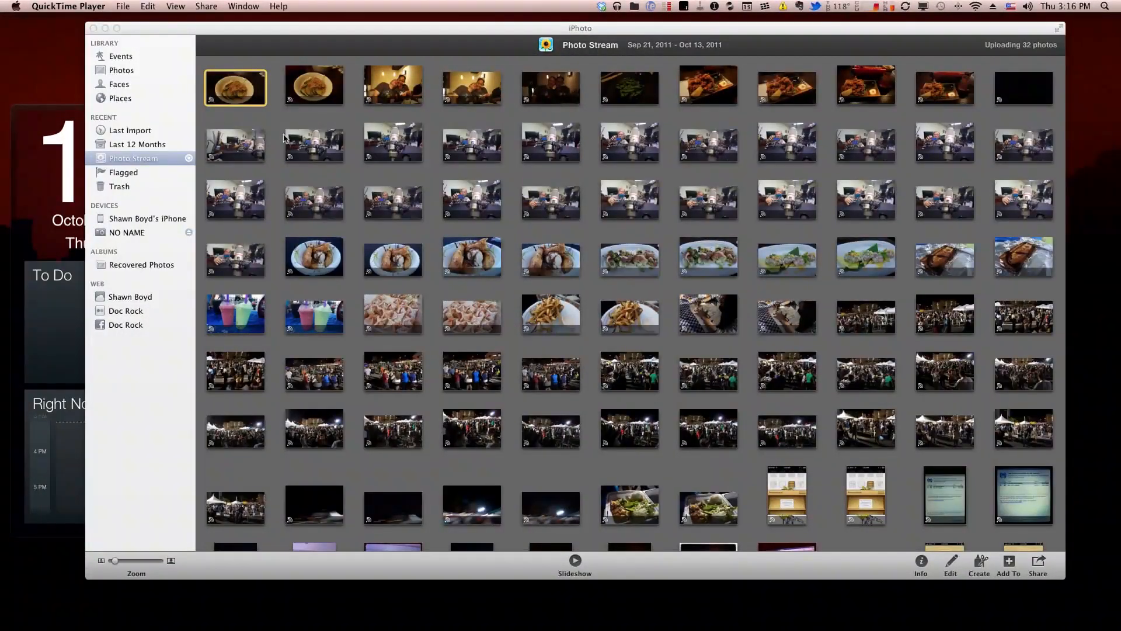
- Bring the iPhoto Photo Stream window to the front and open the iPhoto menu
click(313, 85)
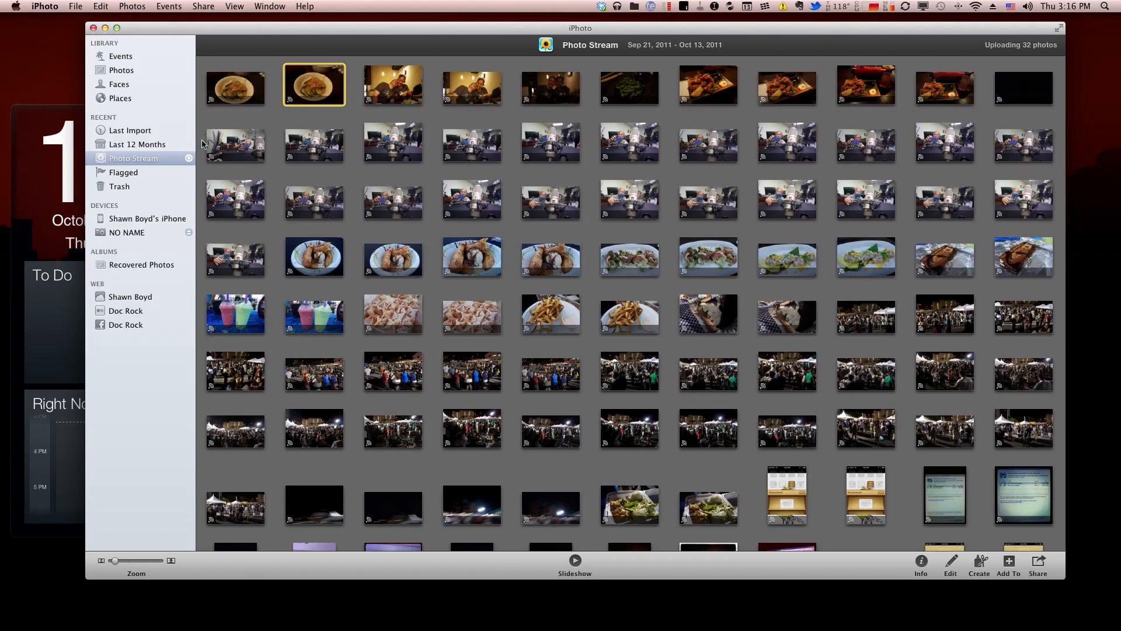
click(45, 5)
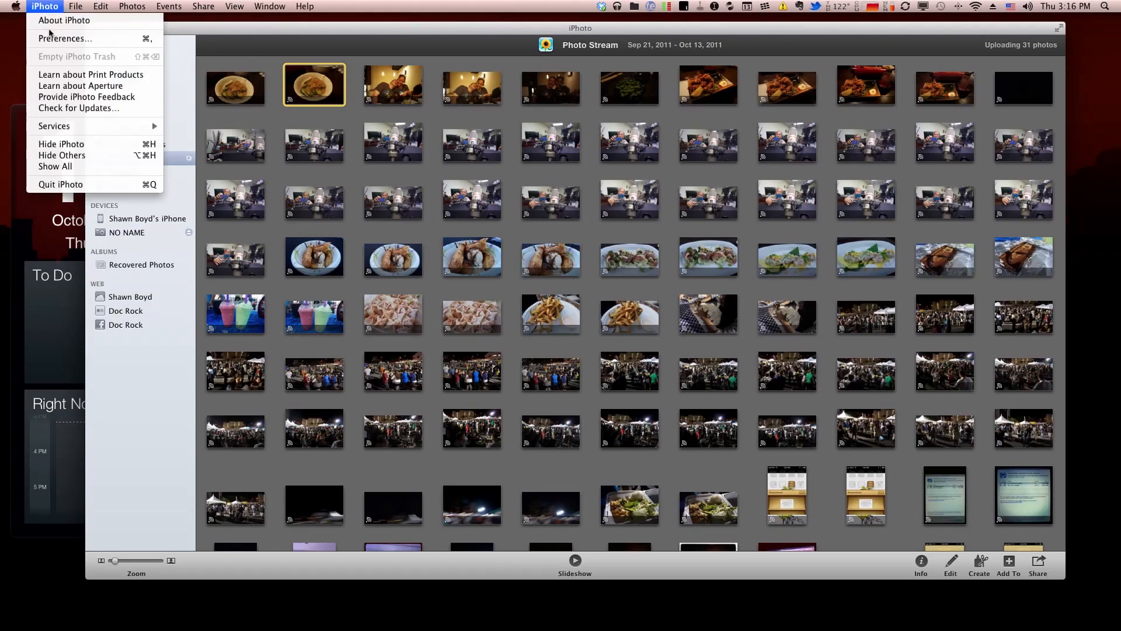
- In iPhoto Preferences, disable Photo Stream with confirmation, then re-enable it
click(64, 38)
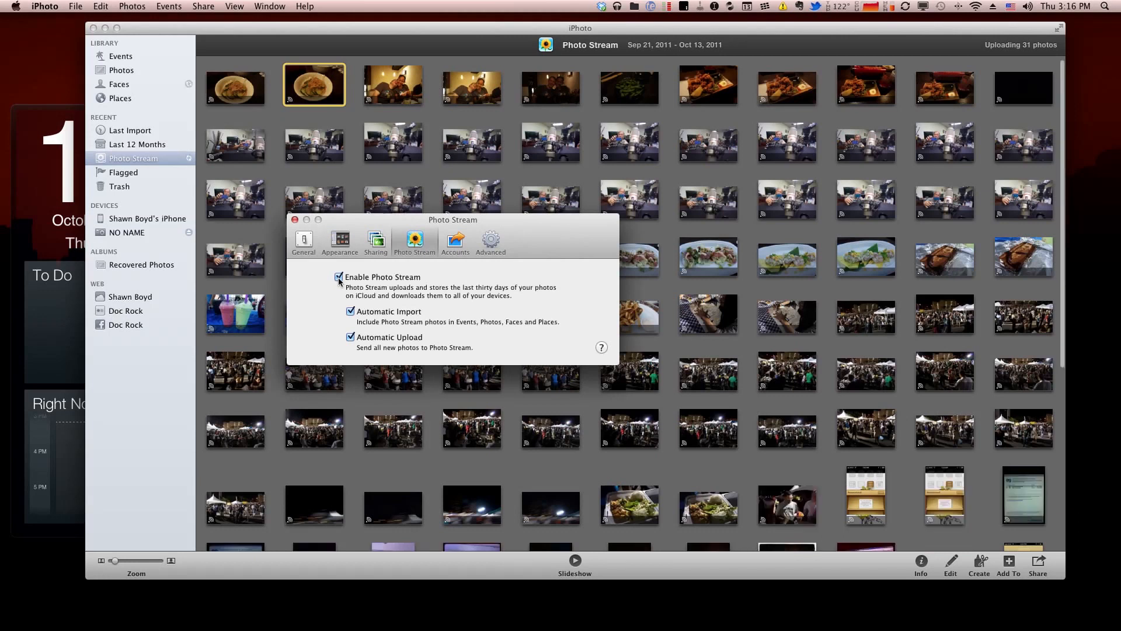
click(339, 277)
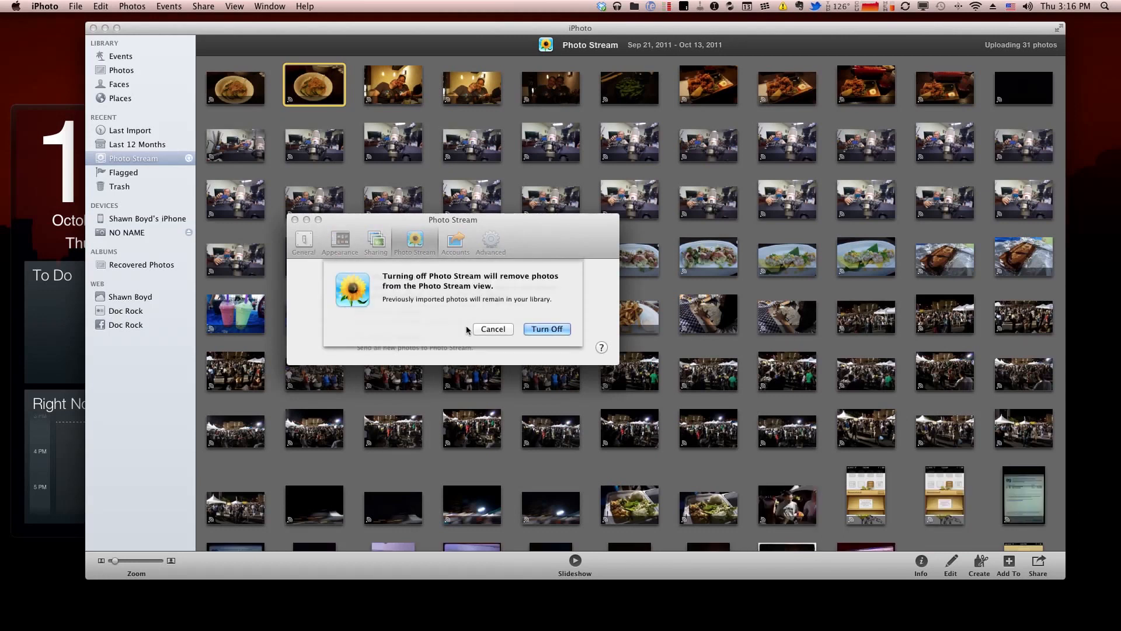
click(547, 328)
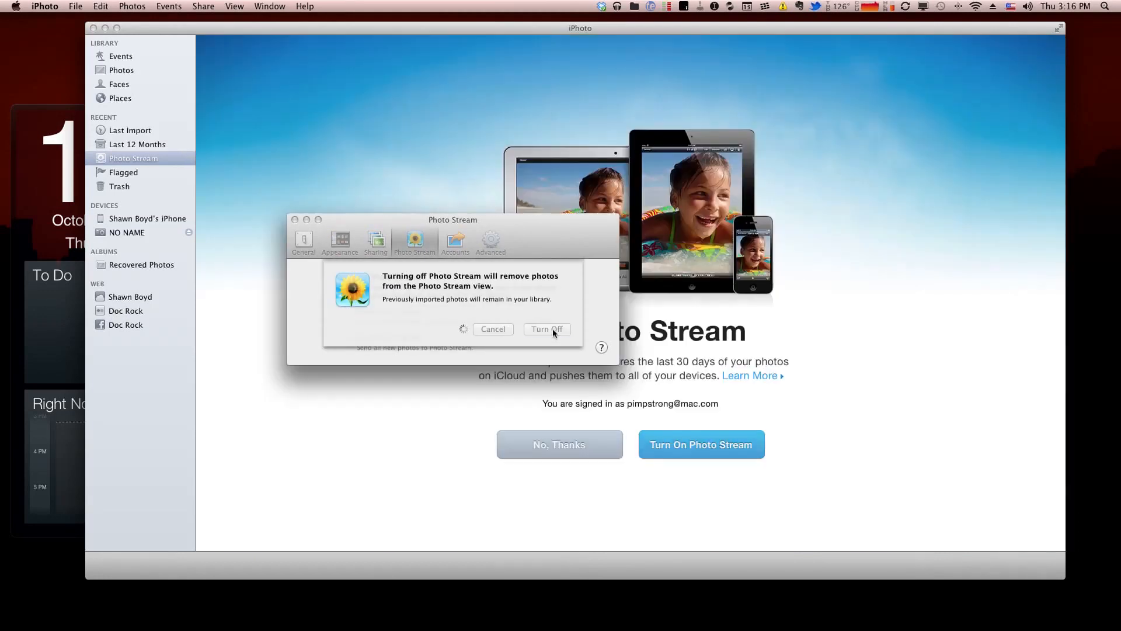
click(547, 328)
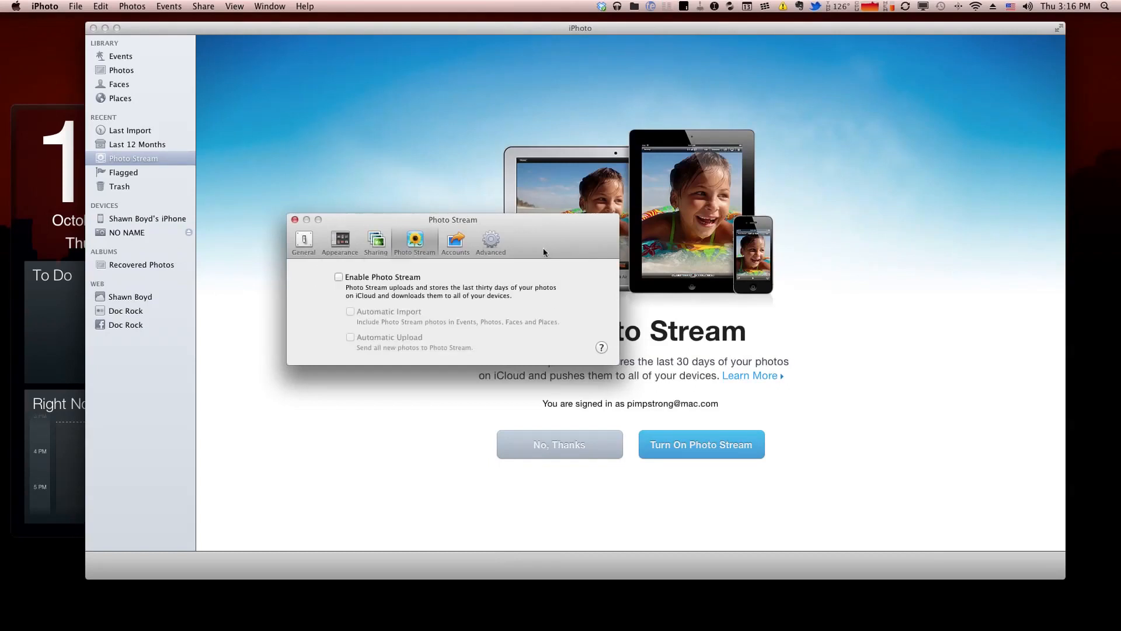
click(338, 277)
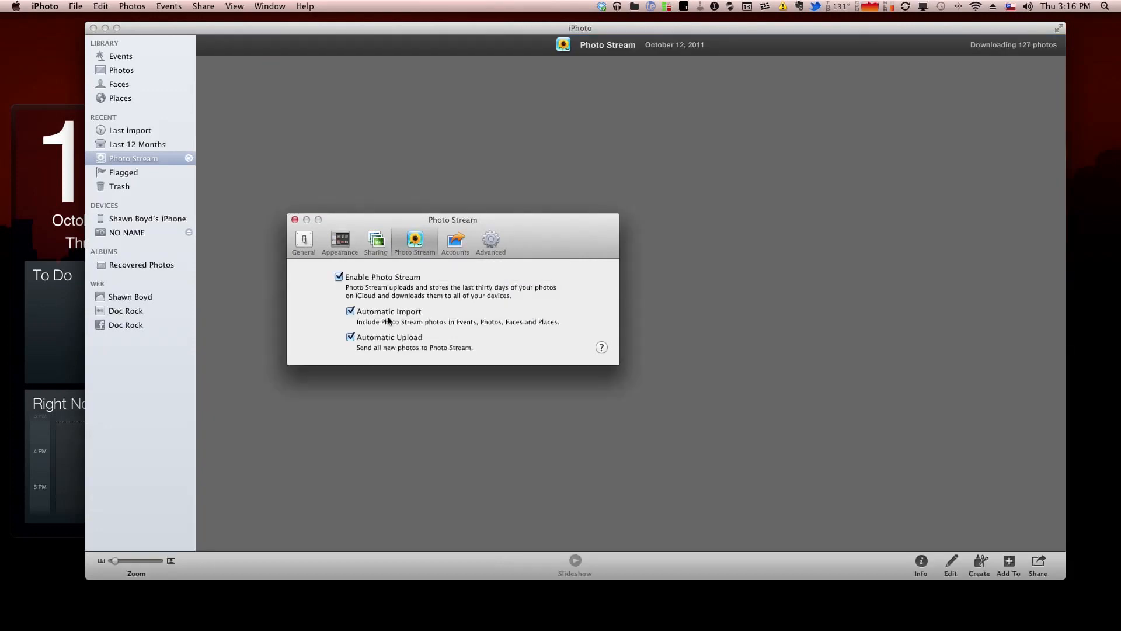
- Uncheck automatic import, then disable iPhoto's Photo Stream again and confirm Turn Off
click(351, 311)
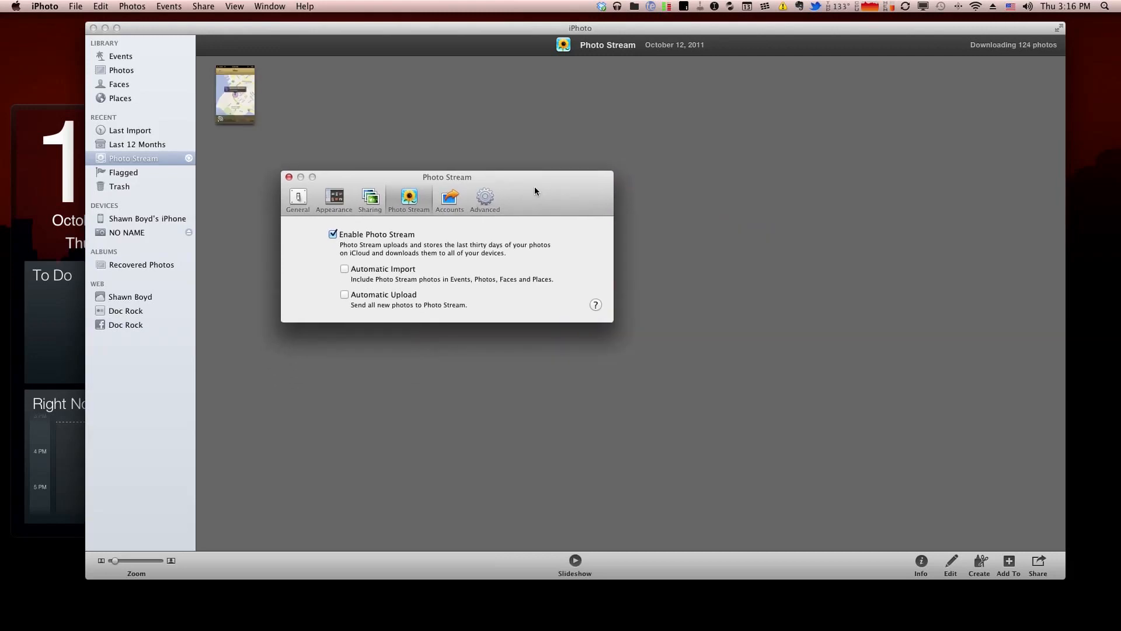
mouse_move(429, 219)
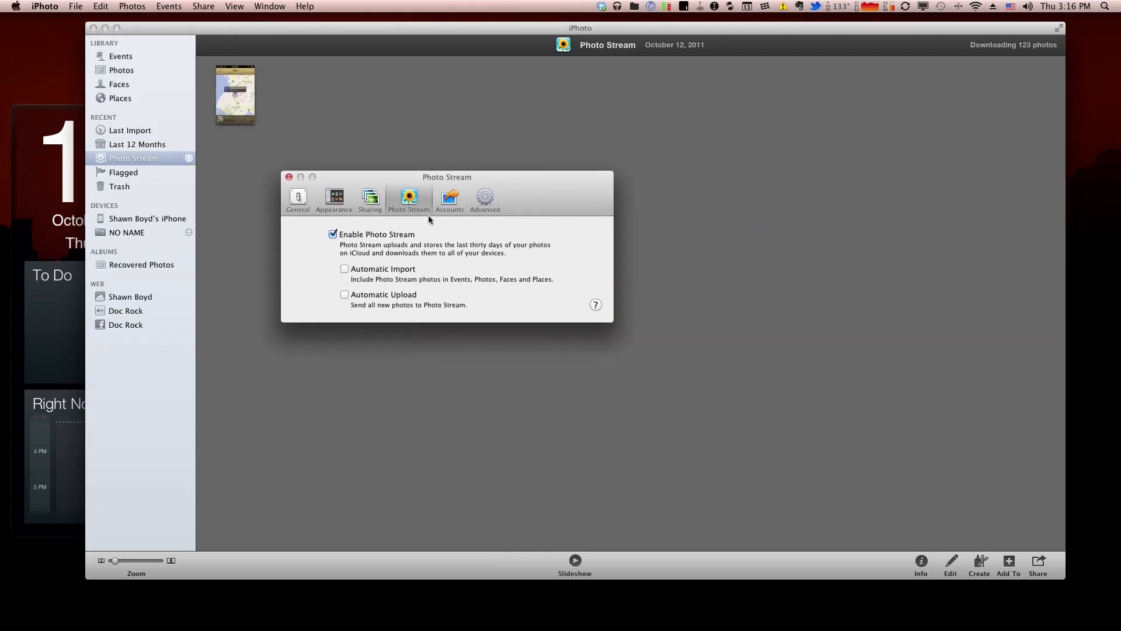
click(332, 233)
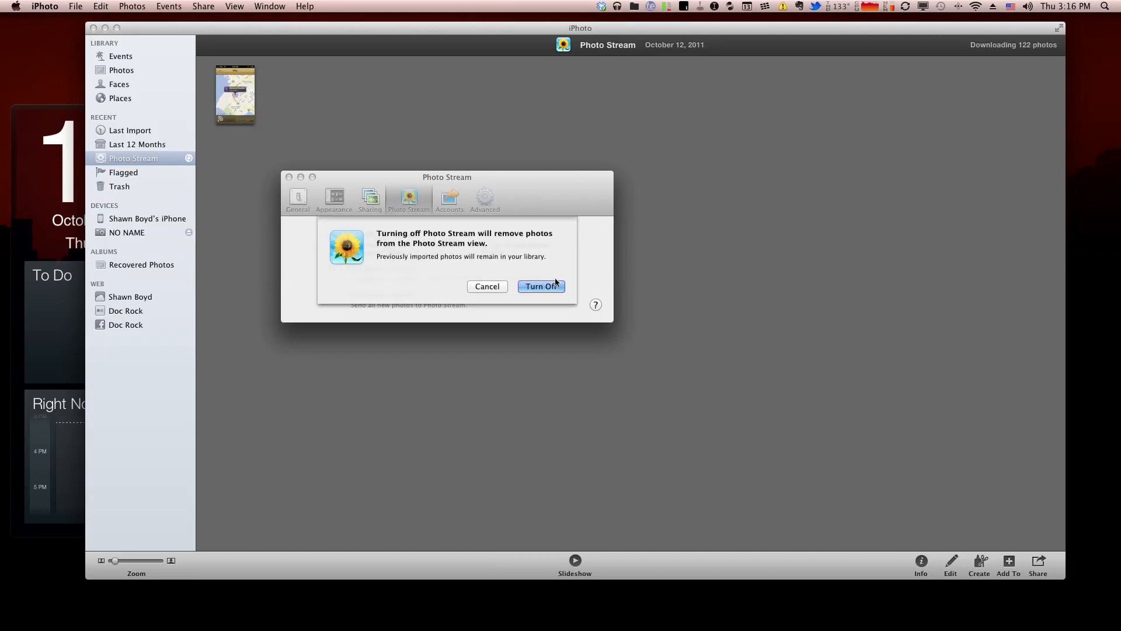
click(541, 286)
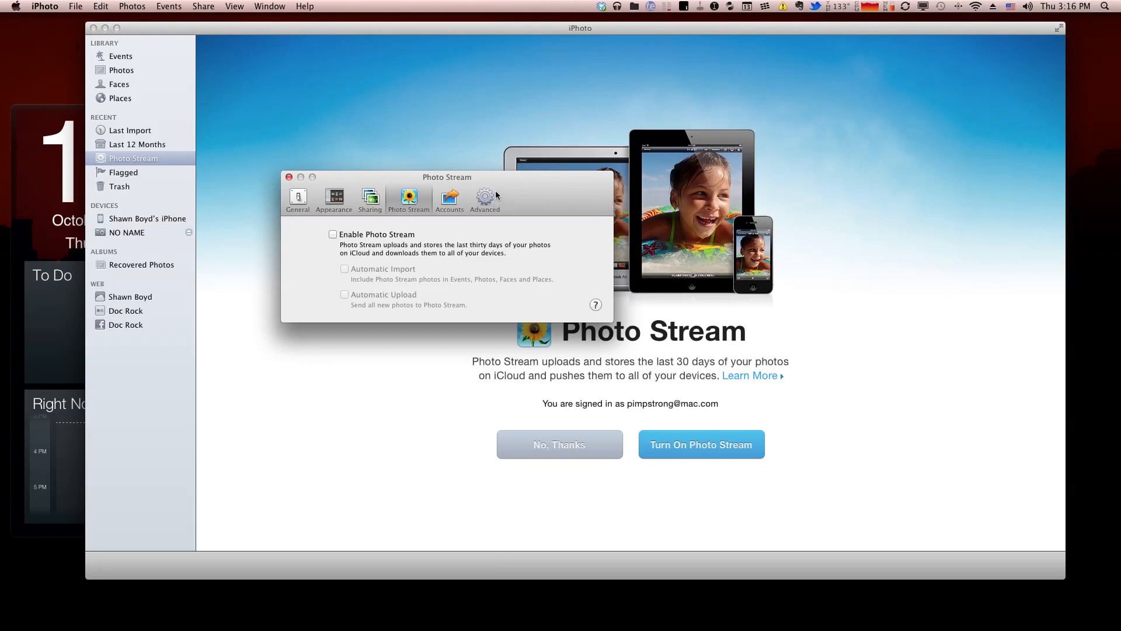
mouse_move(517, 200)
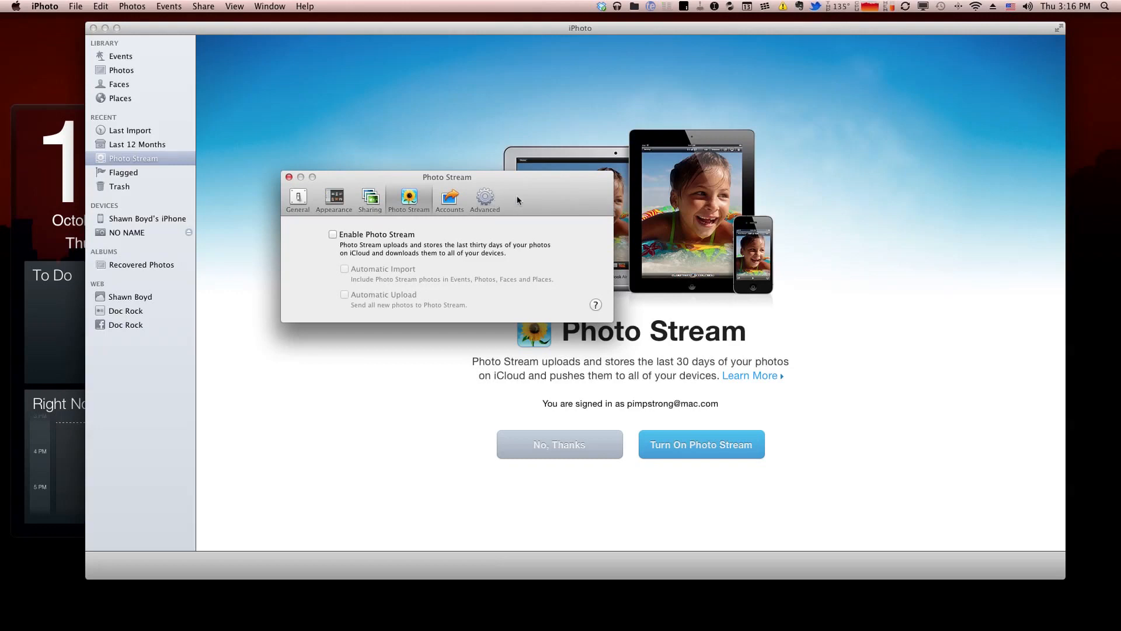
mouse_move(568, 609)
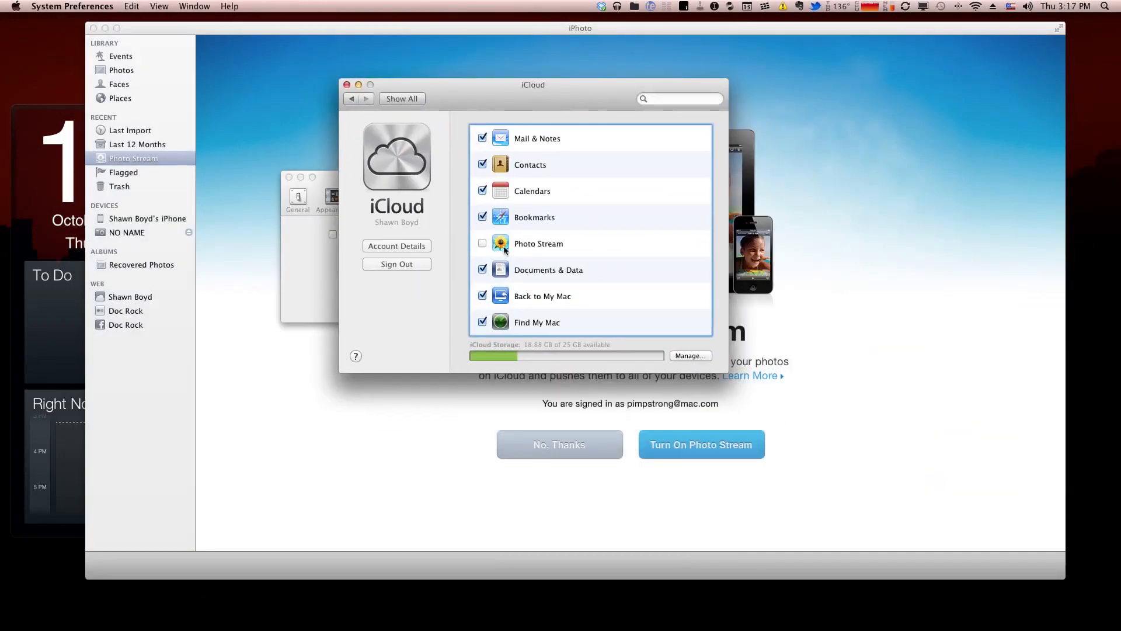
mouse_move(559, 248)
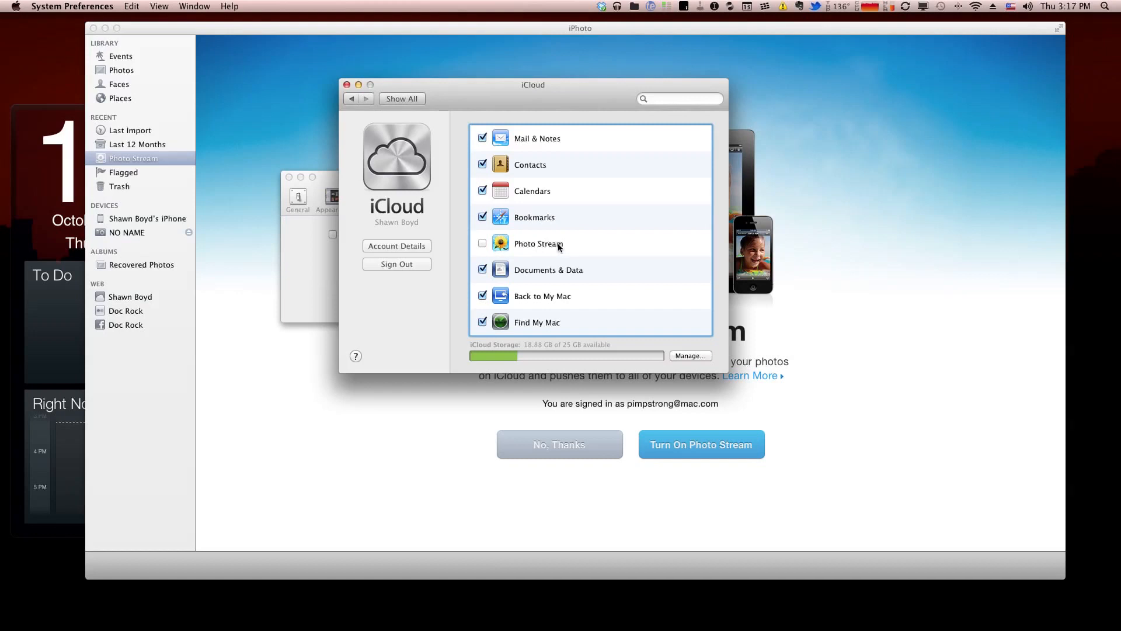
mouse_move(354, 85)
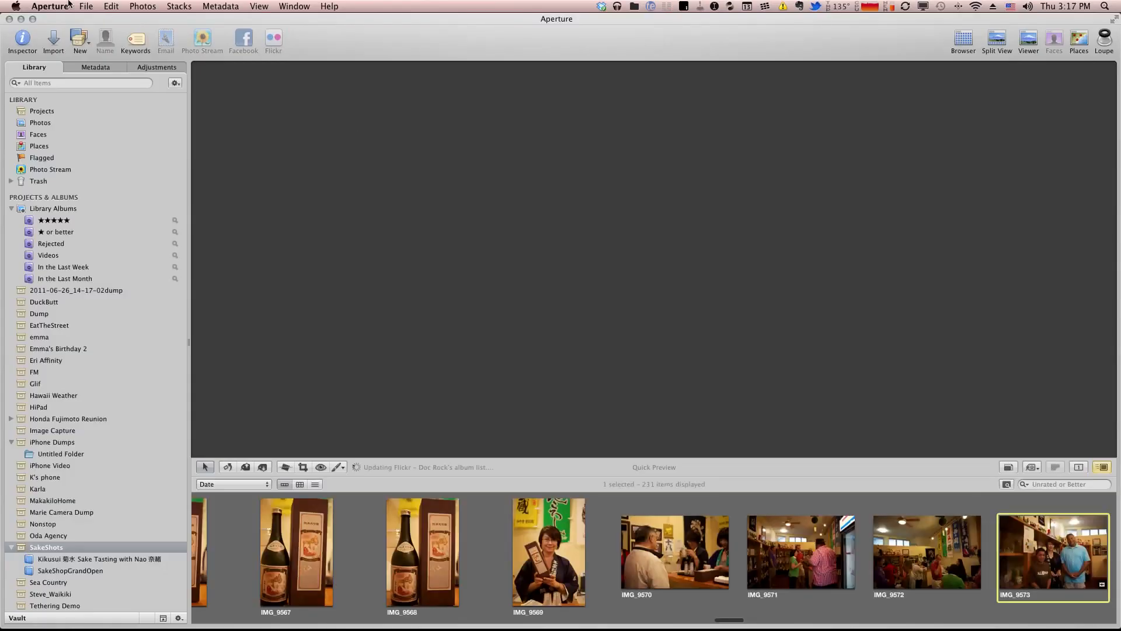
- Open the Aperture application menu and pick one of its commands
click(50, 6)
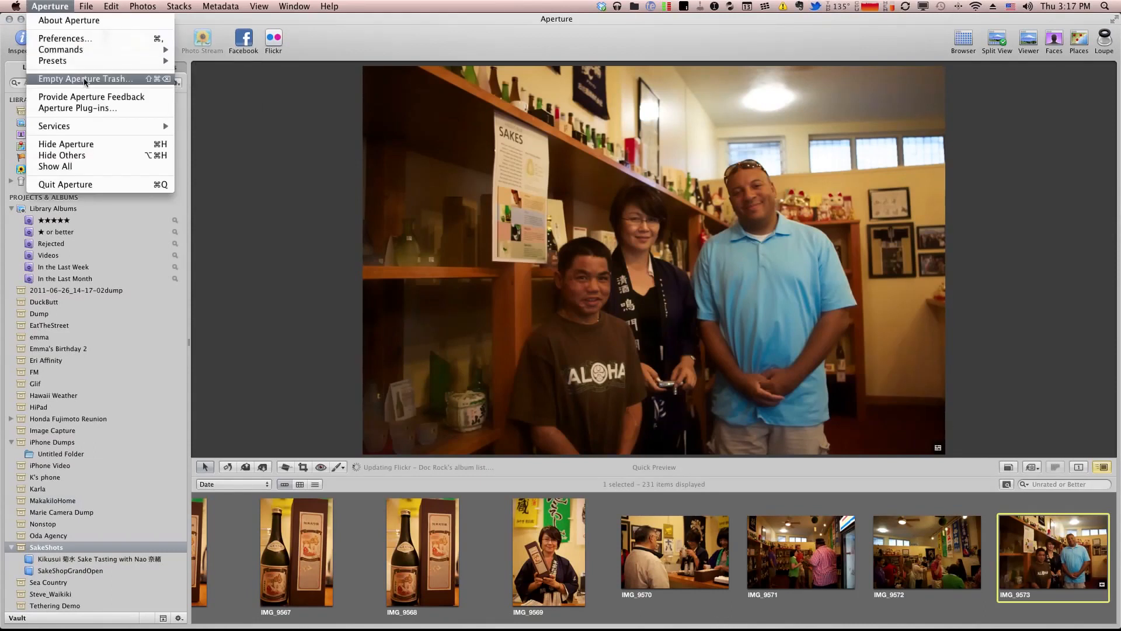
click(64, 39)
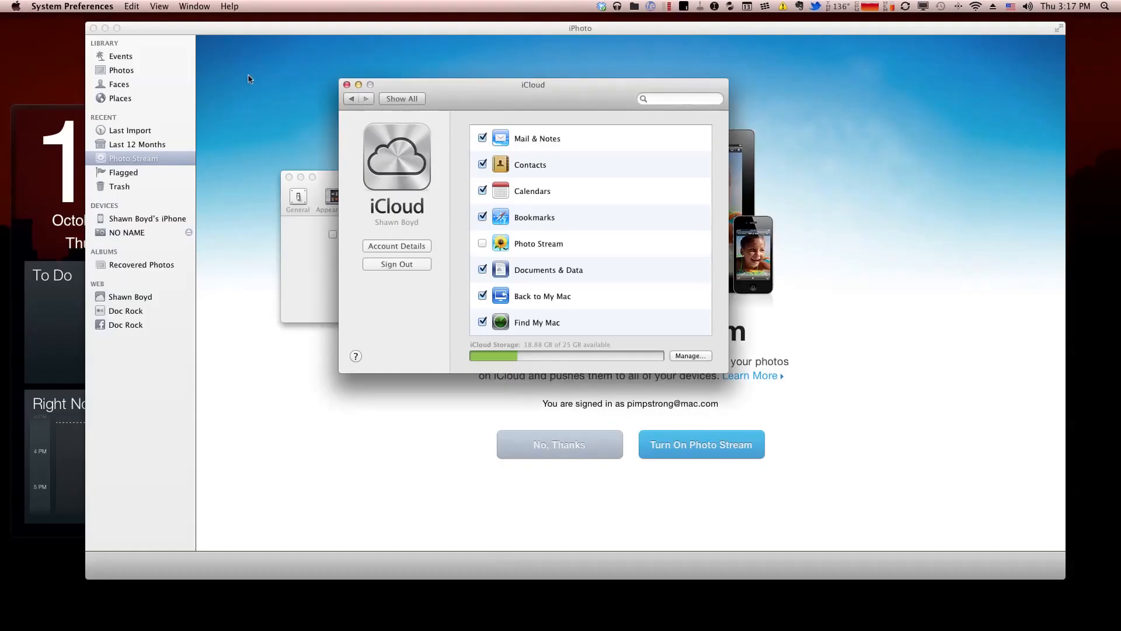
mouse_move(349, 85)
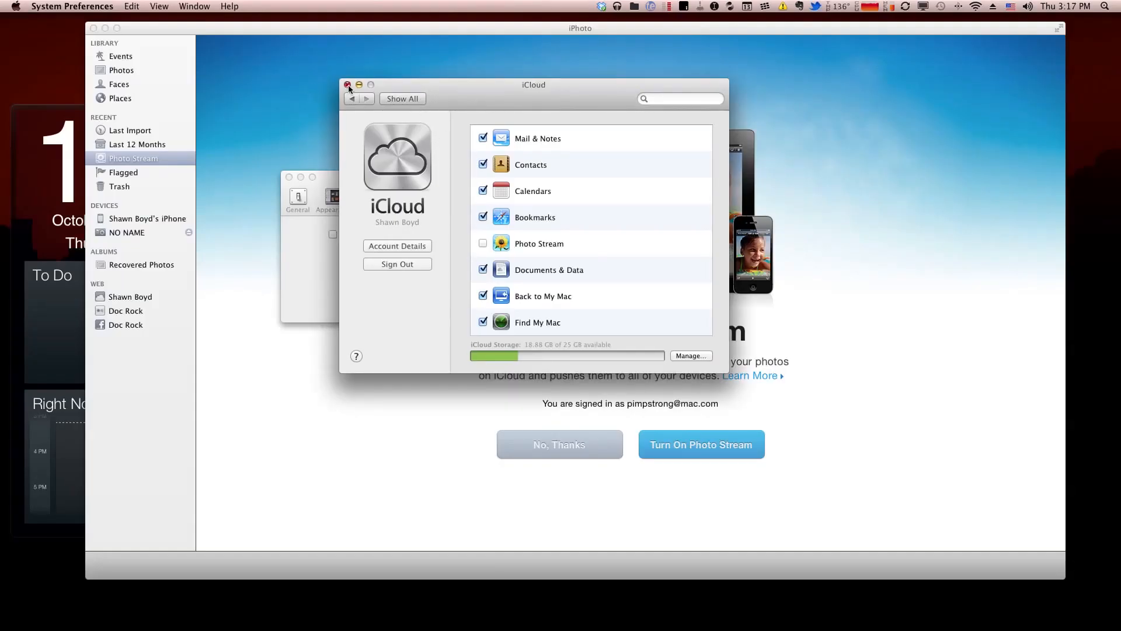
- Close the iCloud preferences window, leaving Photo Stream off
click(348, 85)
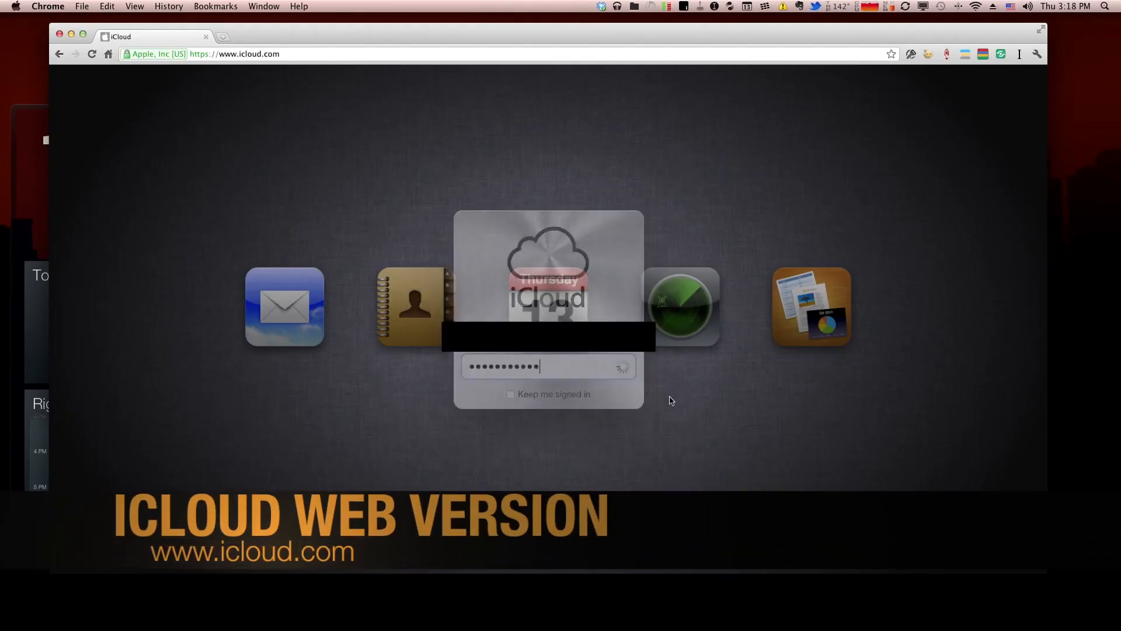
- Sign in to iCloud.com and reset Photo Stream under Advanced account settings
key(Return)
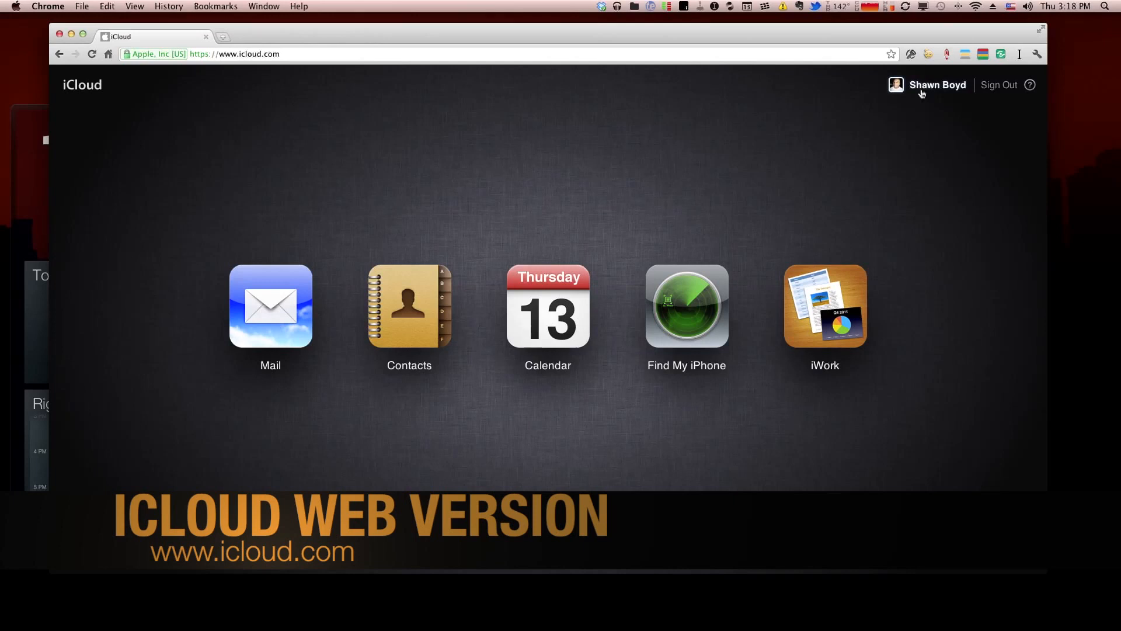
click(937, 84)
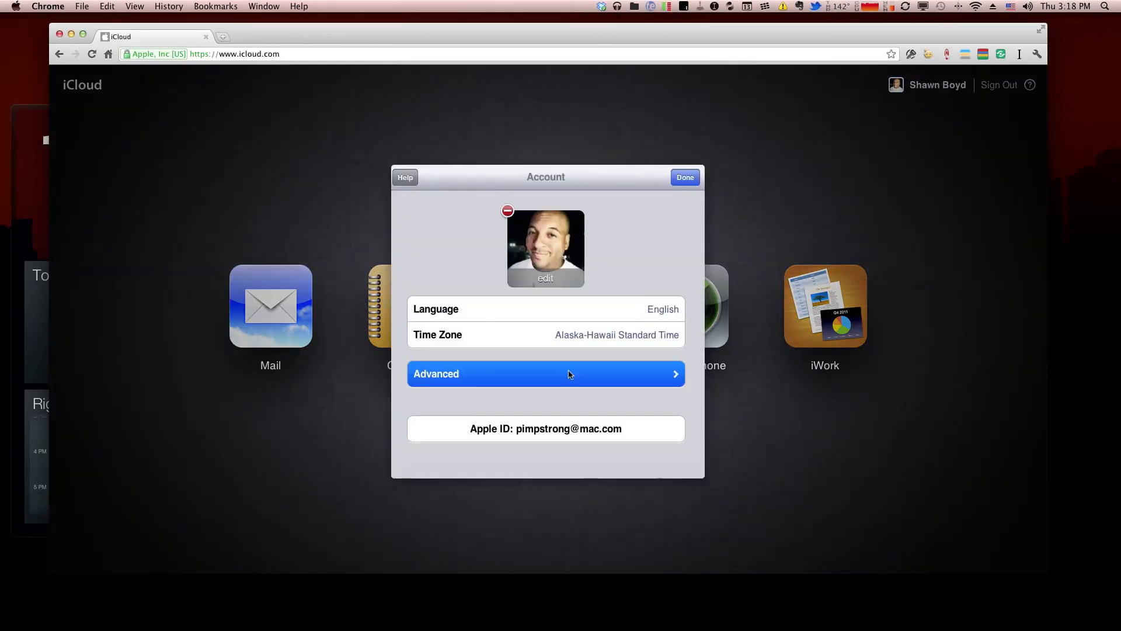
click(545, 373)
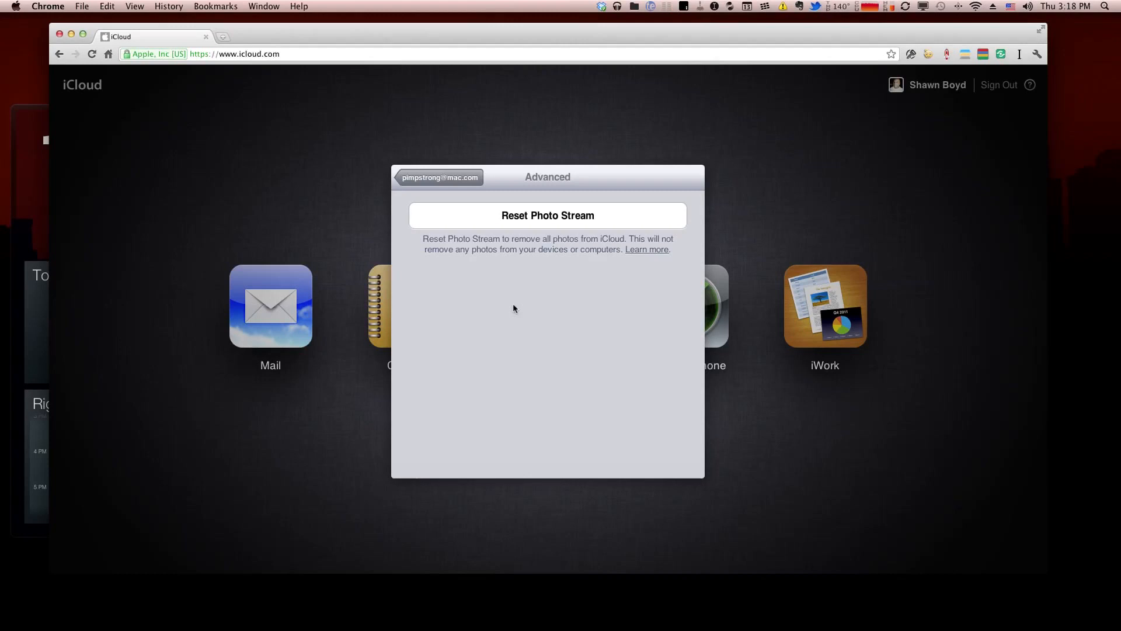
click(547, 215)
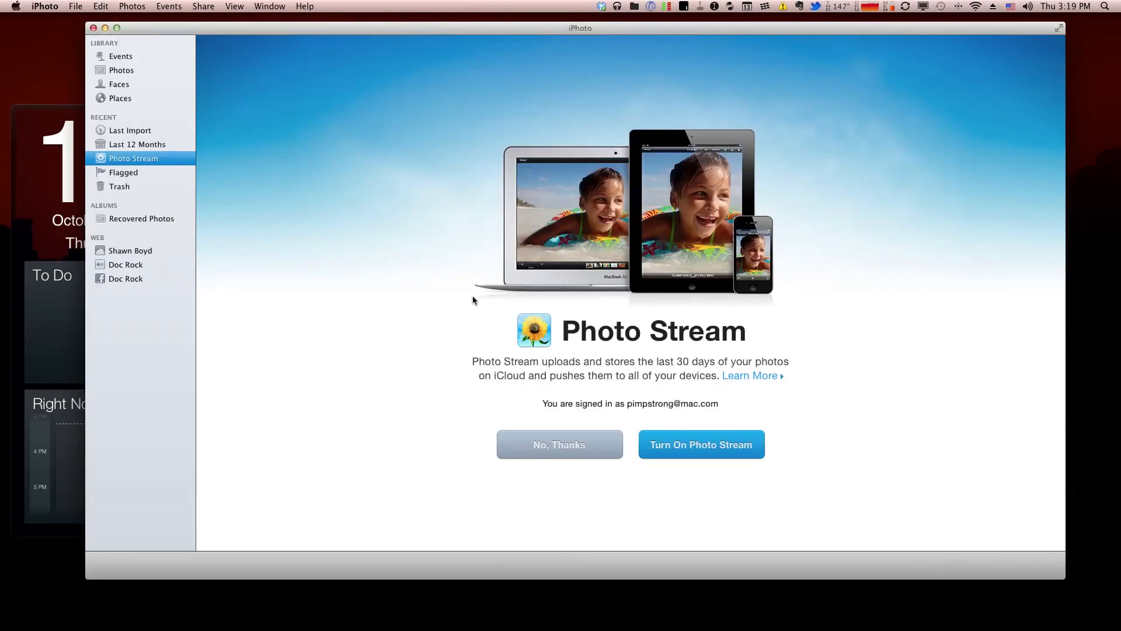
- Re-enable Photo Stream in iPhoto, showing an empty album, and eject NO NAME
click(128, 233)
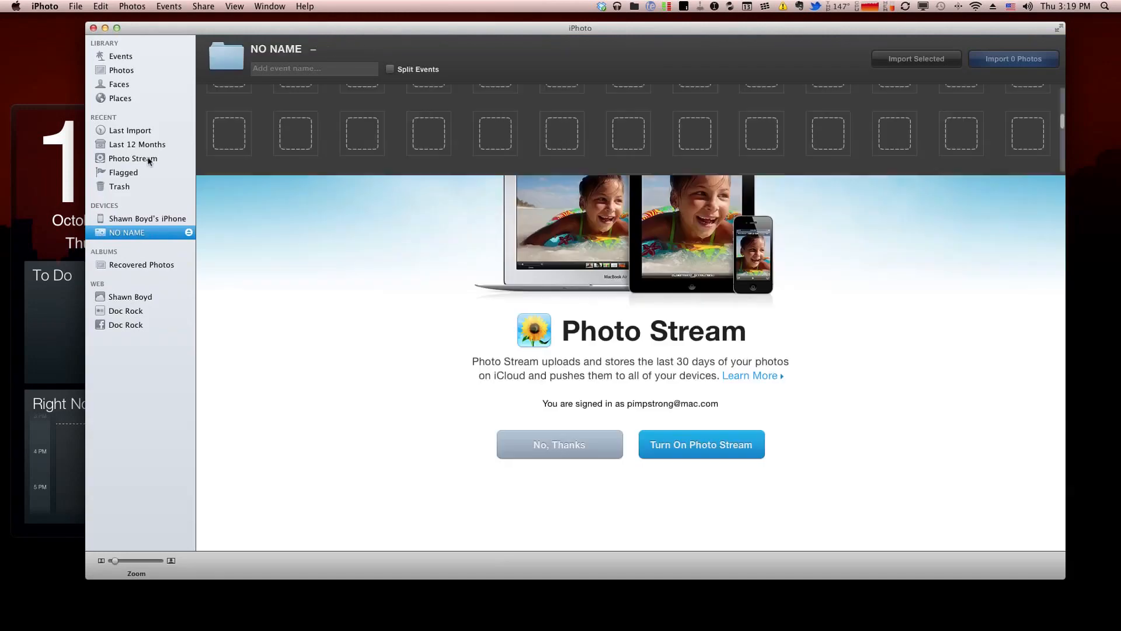
click(133, 158)
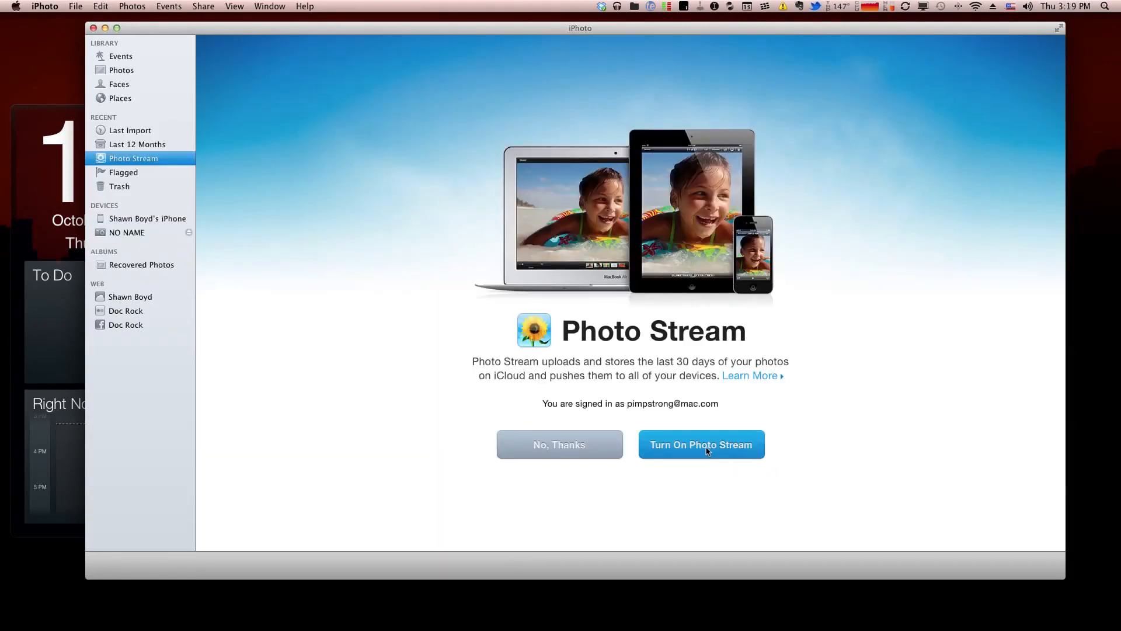
click(701, 444)
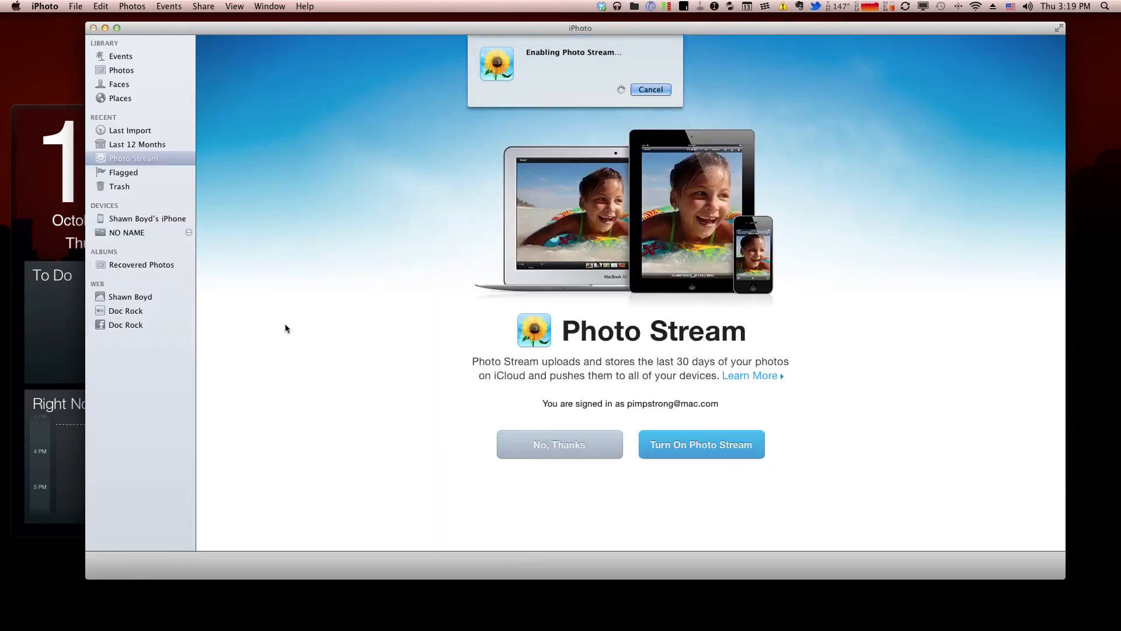
click(701, 444)
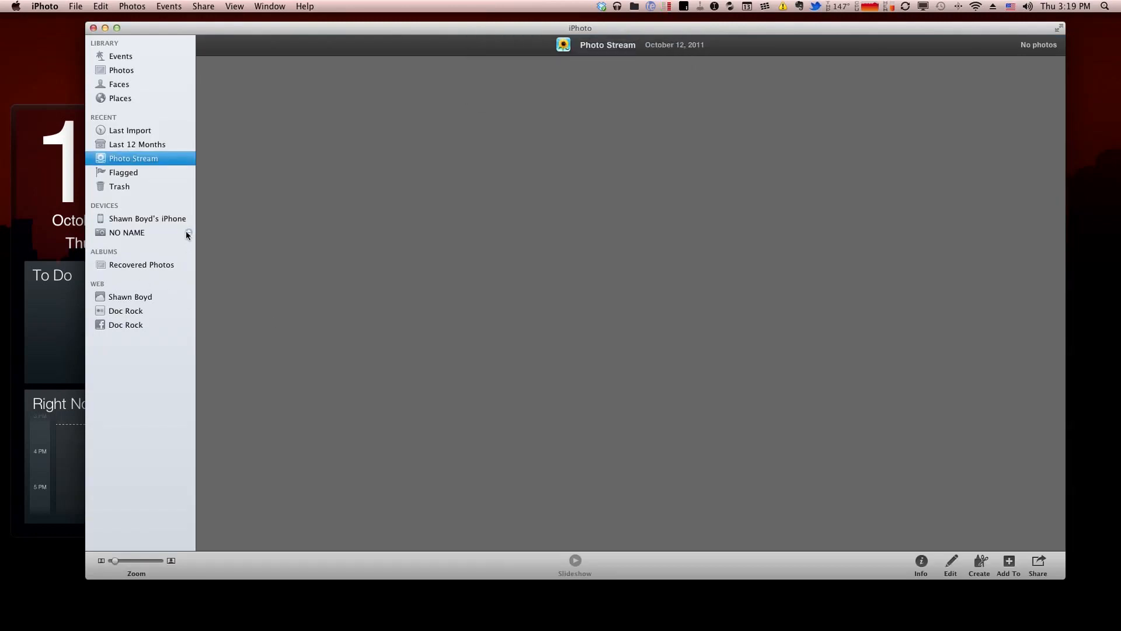
click(188, 233)
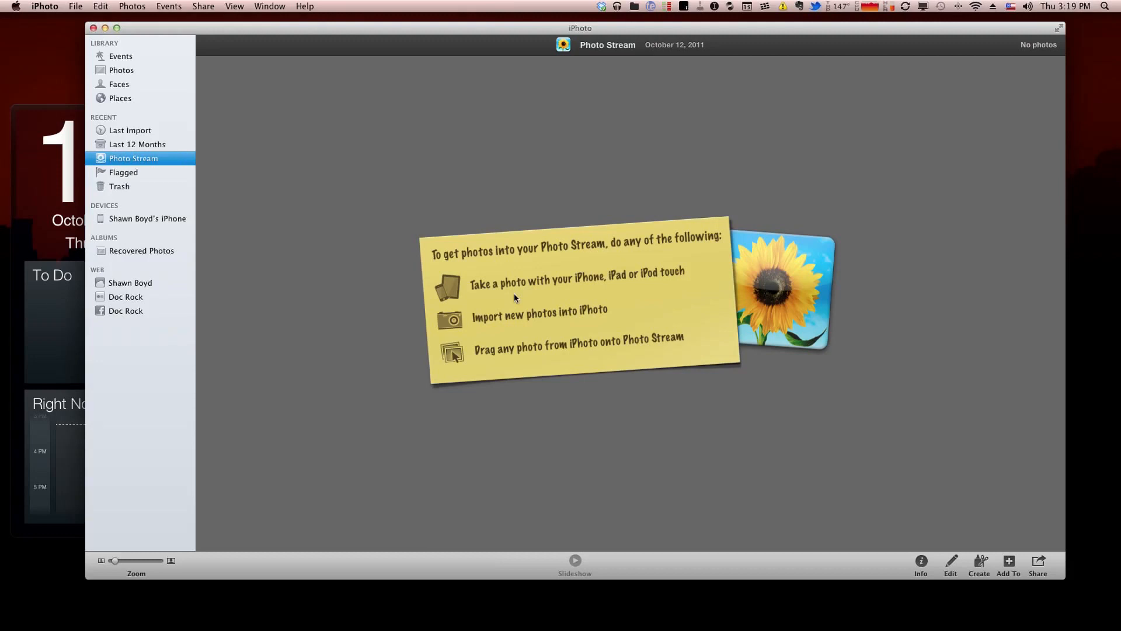
click(44, 6)
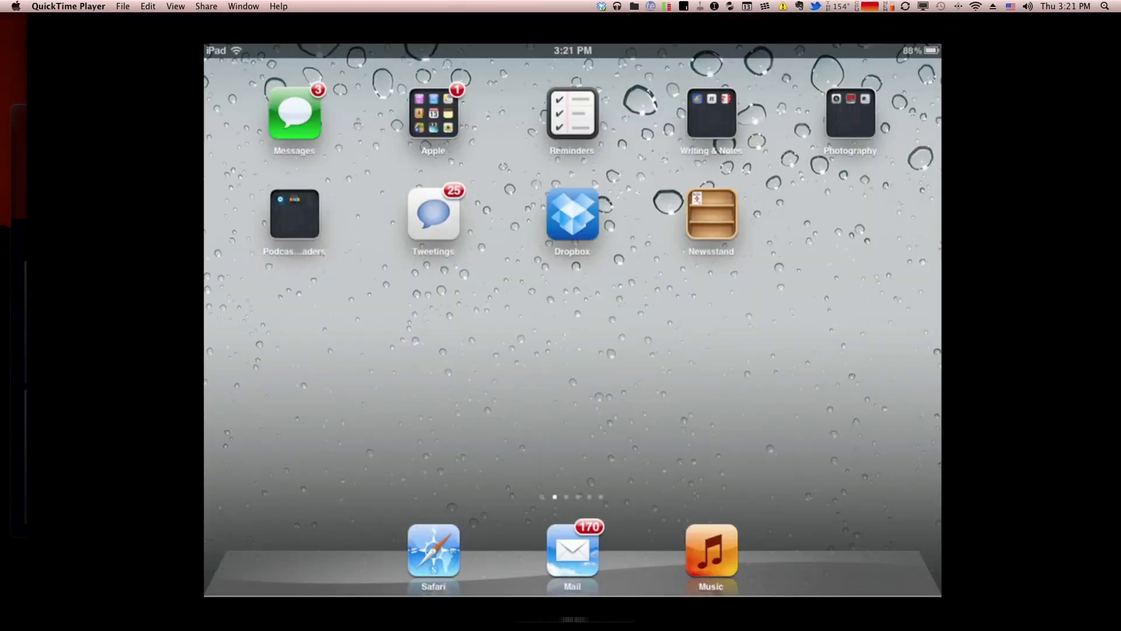
- Open Settings from the iPad's Apple folder and flip Photo Stream to ON
click(433, 115)
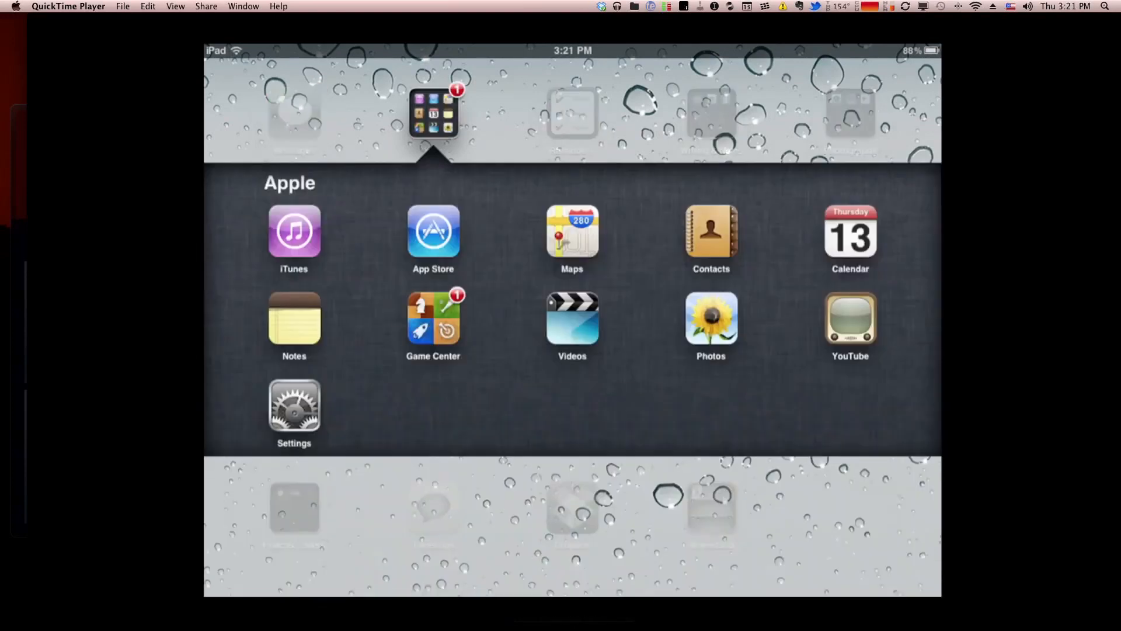
click(294, 402)
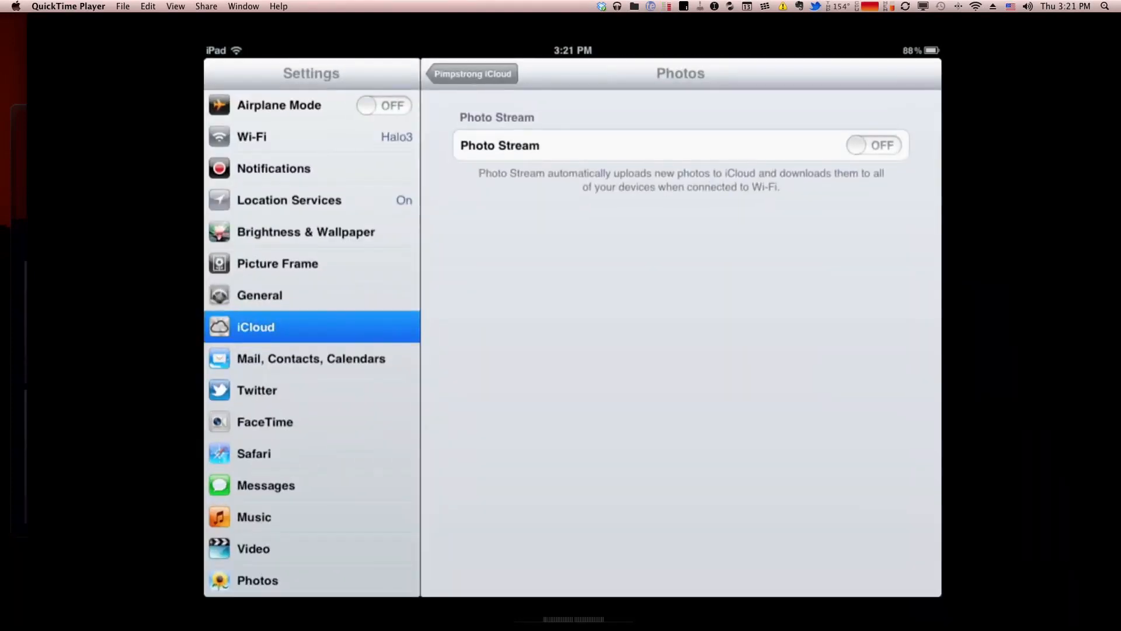
click(873, 145)
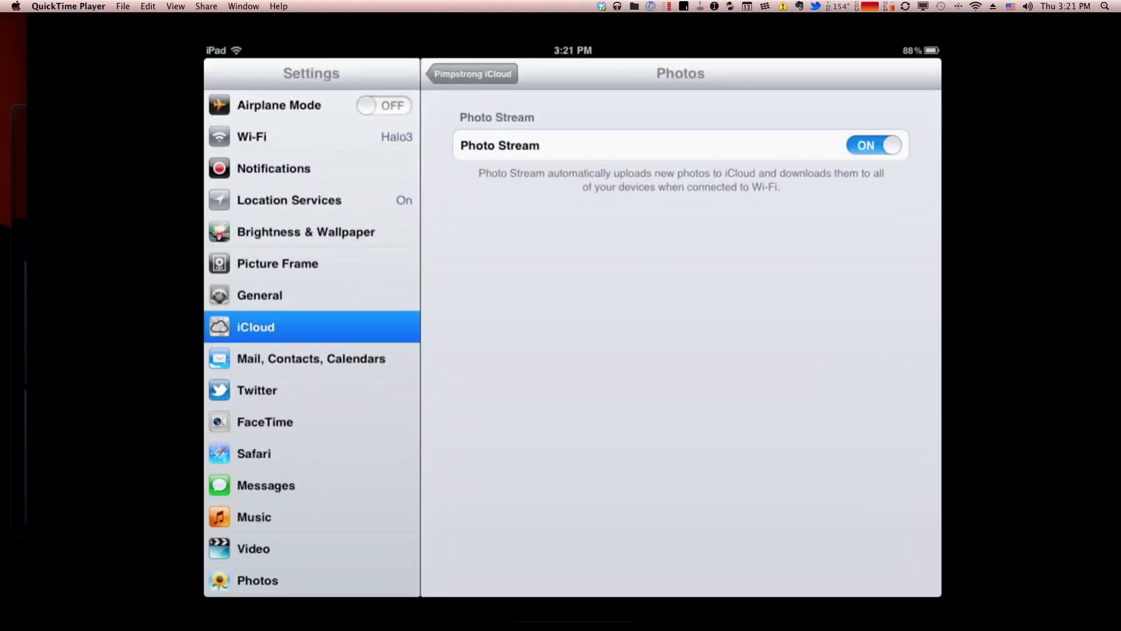